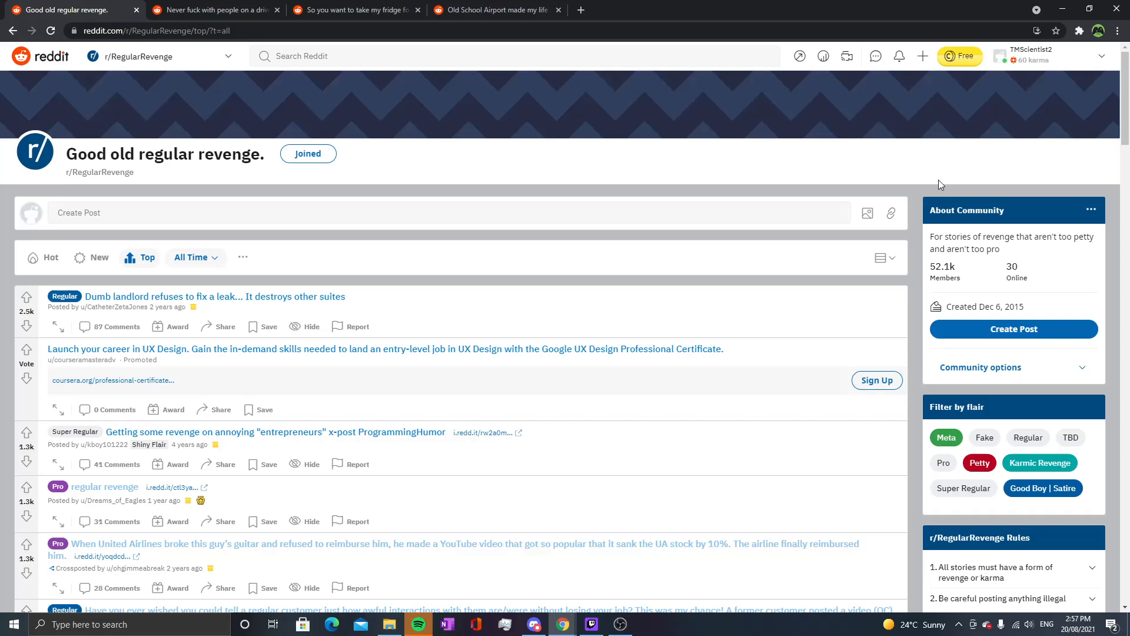
Switch to the tab holding the "Never fuck with people on a drive by twice" post.
click(209, 10)
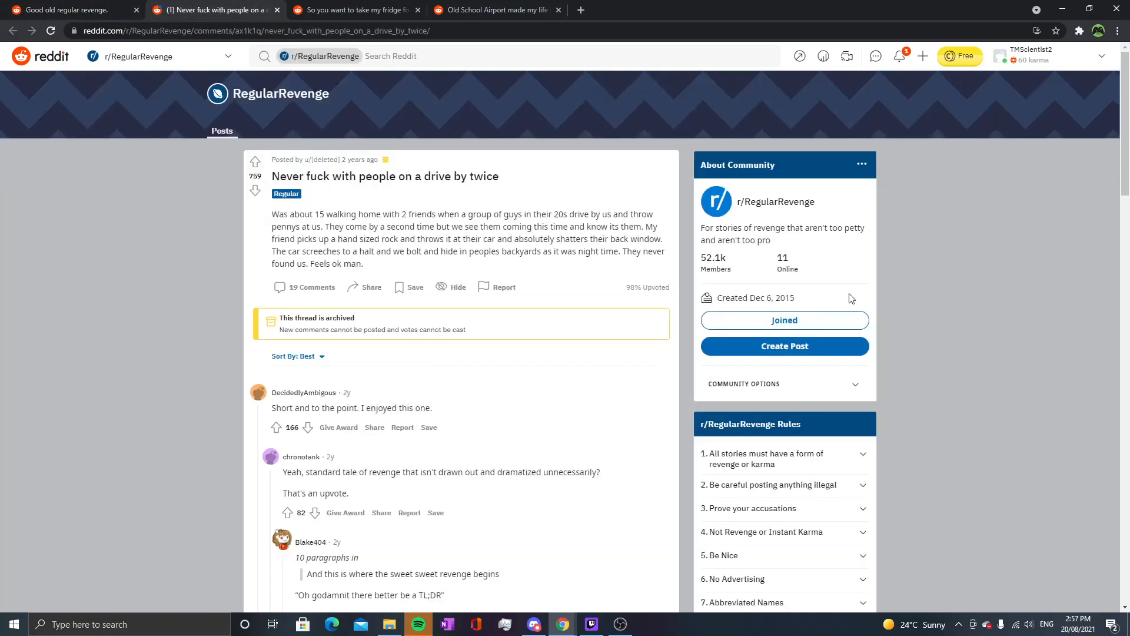
mouse_move(966, 340)
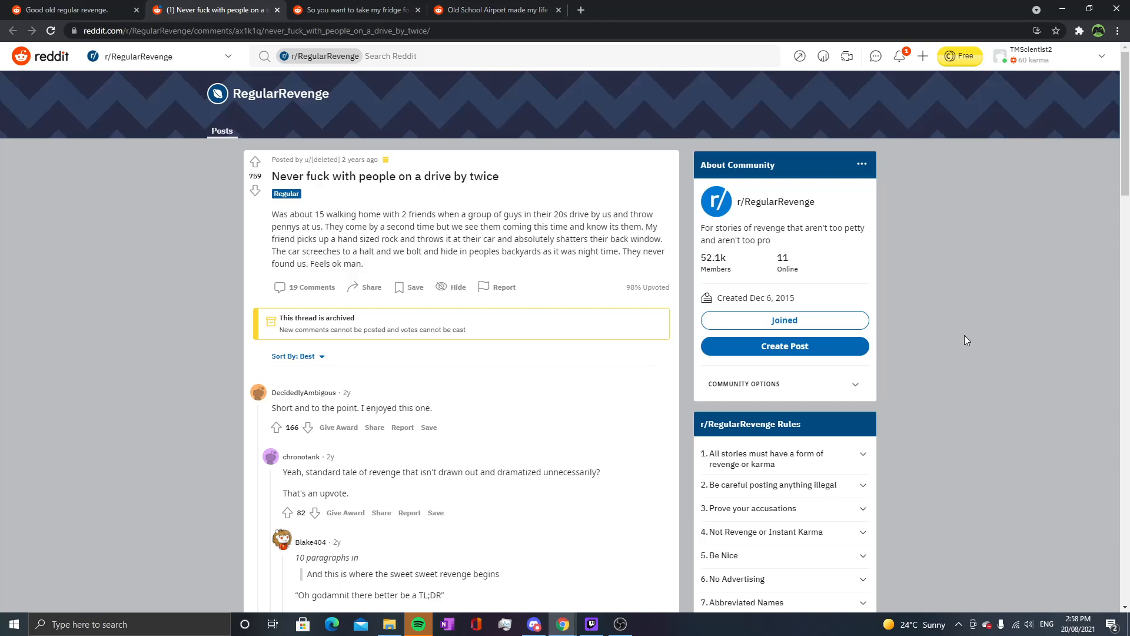
mouse_move(937, 329)
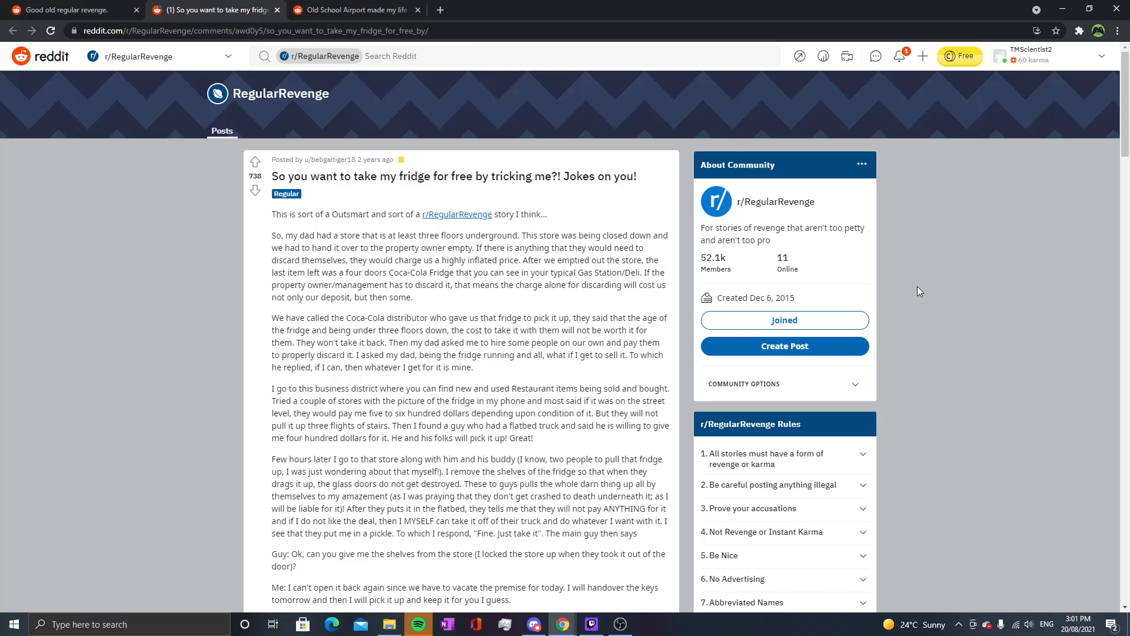
scroll(down, 3)
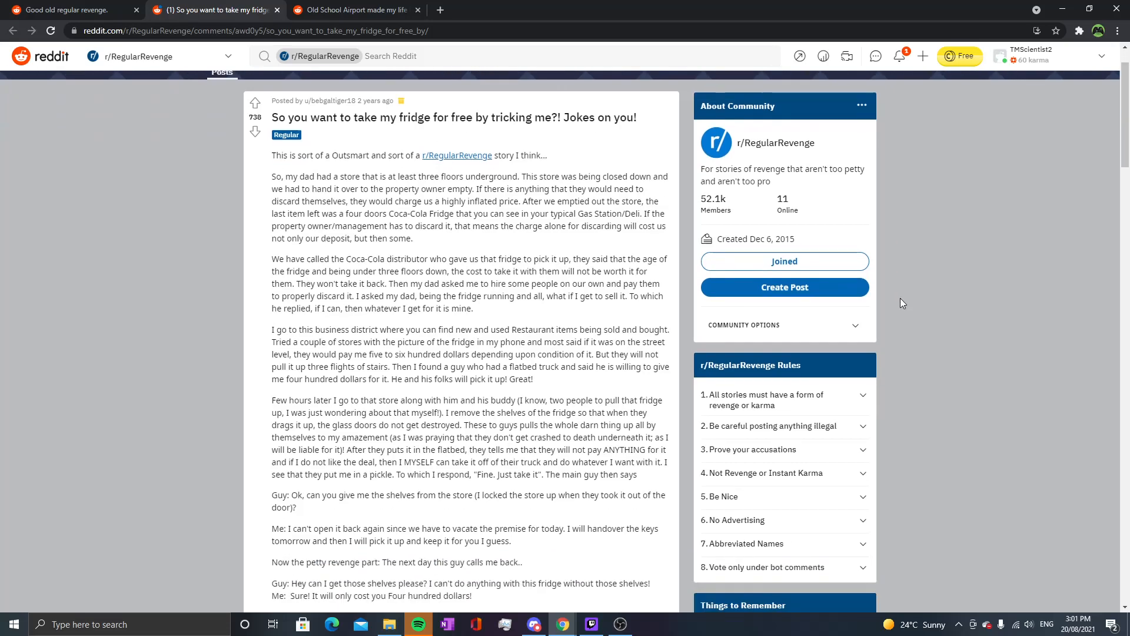
scroll(down, 3)
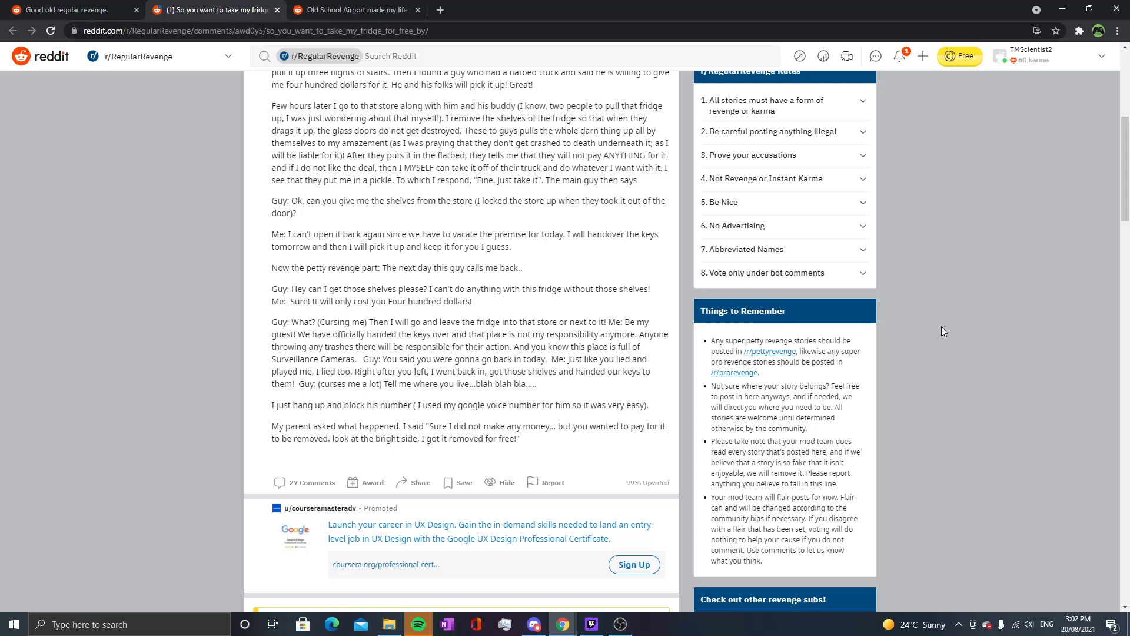
mouse_move(884, 332)
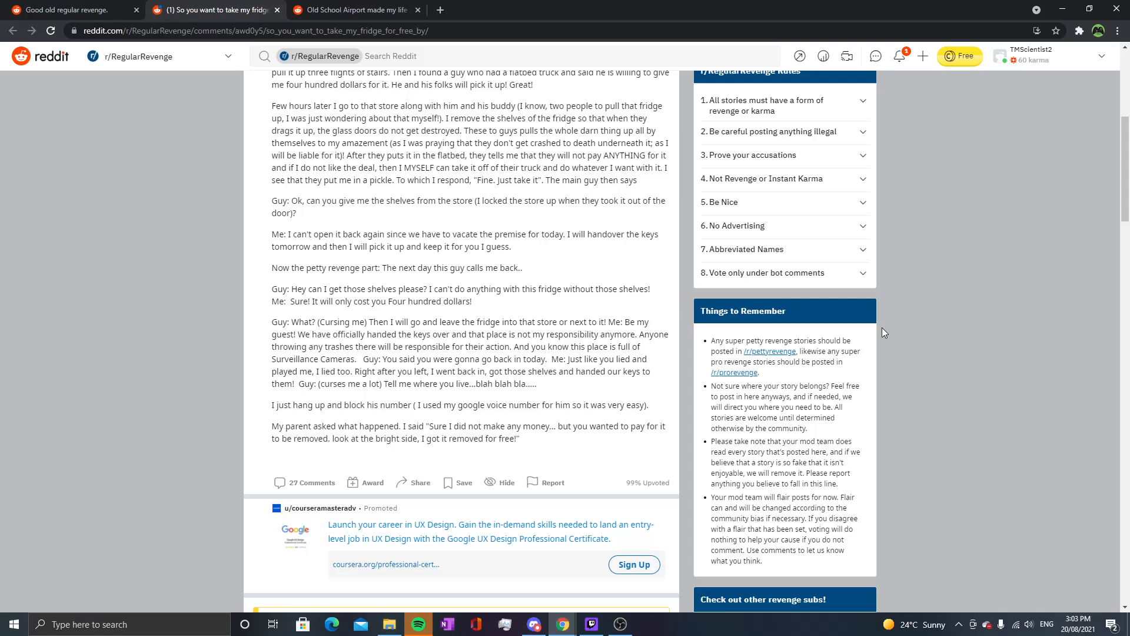
mouse_move(848, 384)
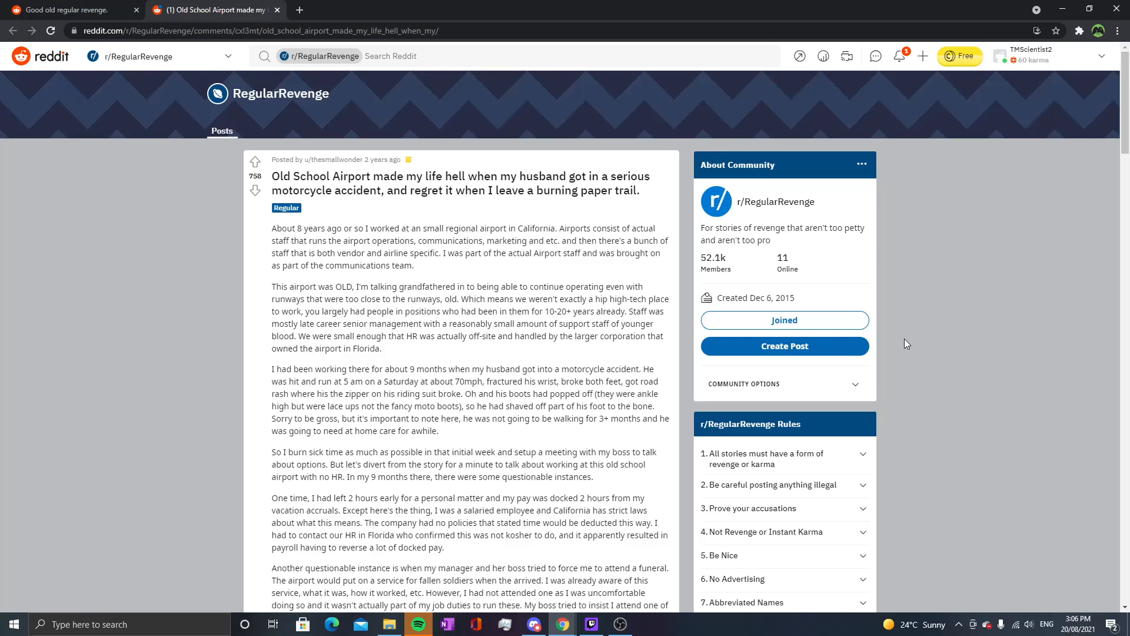
Read through to the end of the airport revenge story and close its tab.
scroll(down, 3)
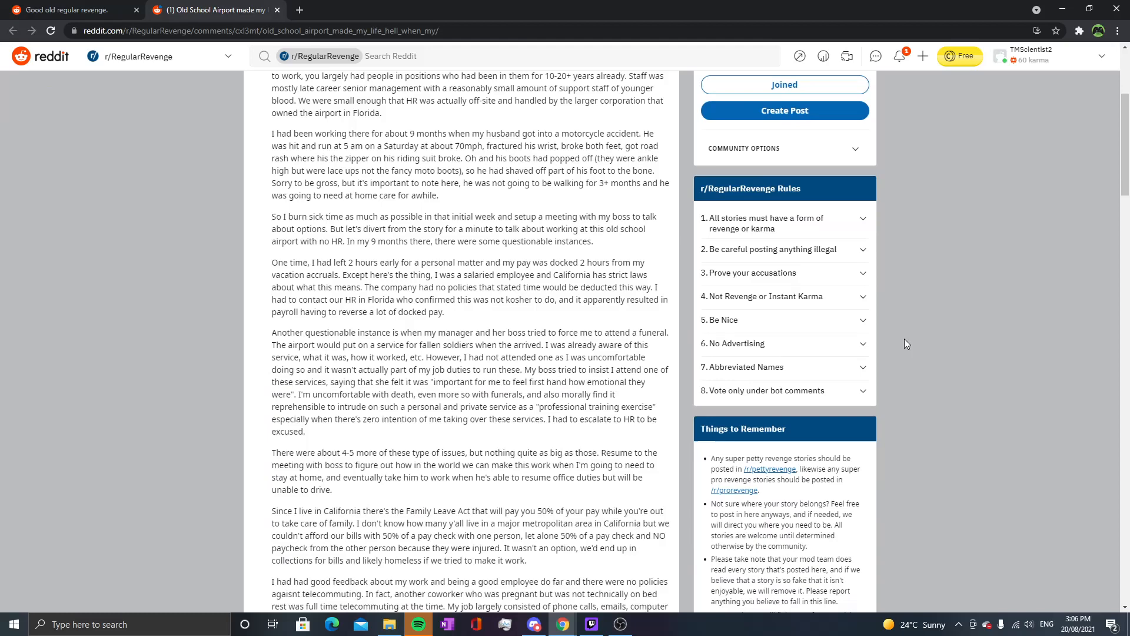
scroll(down, 3)
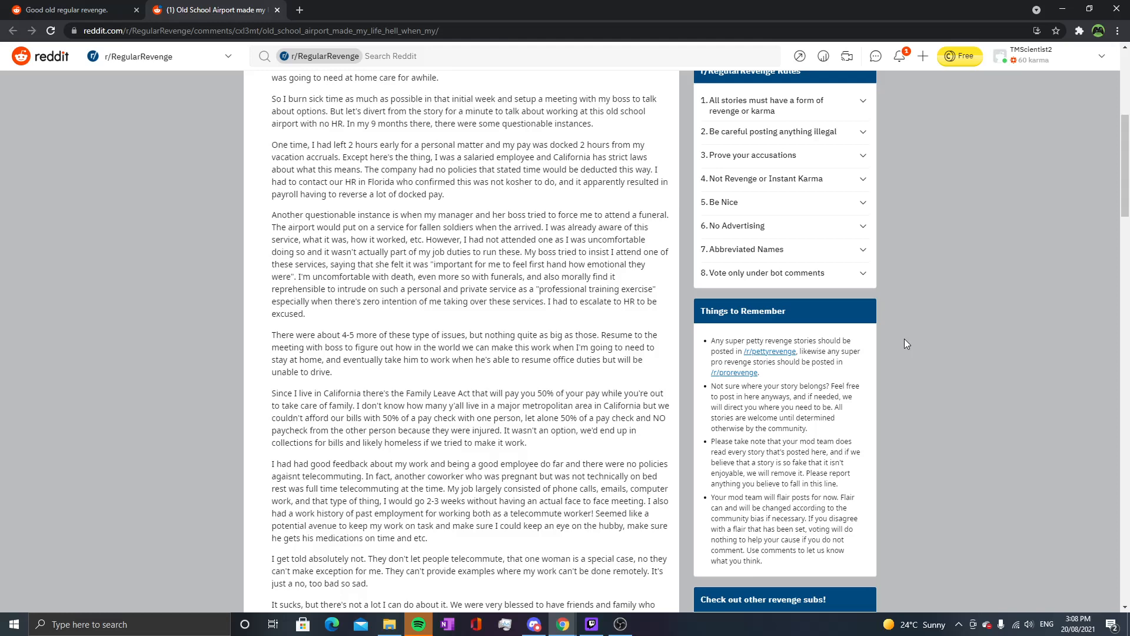
scroll(down, 3)
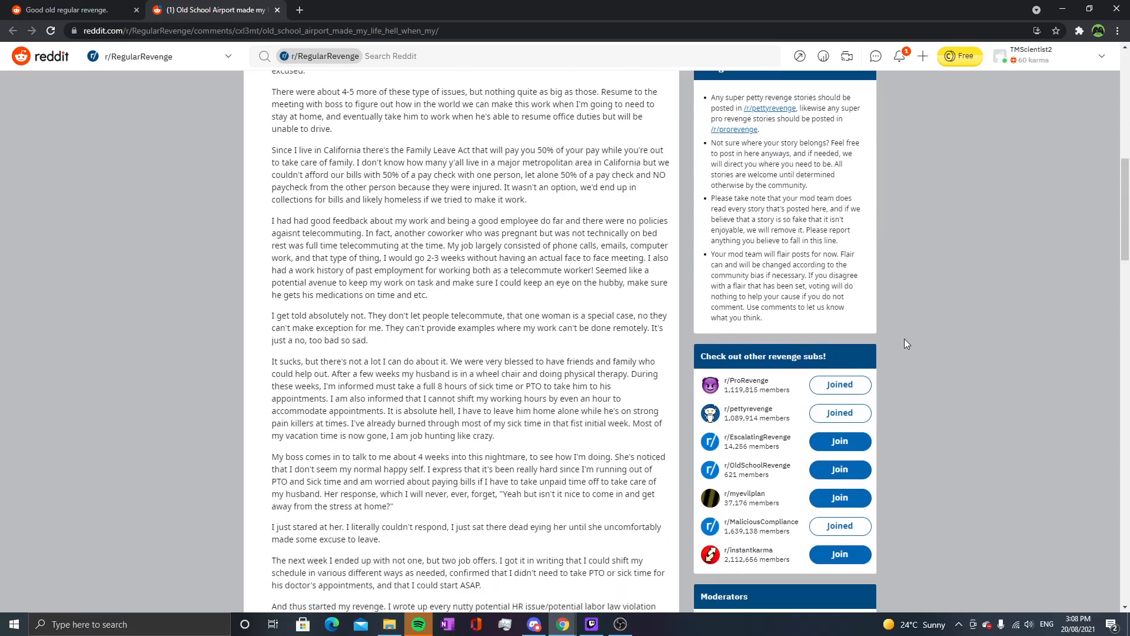
scroll(down, 3)
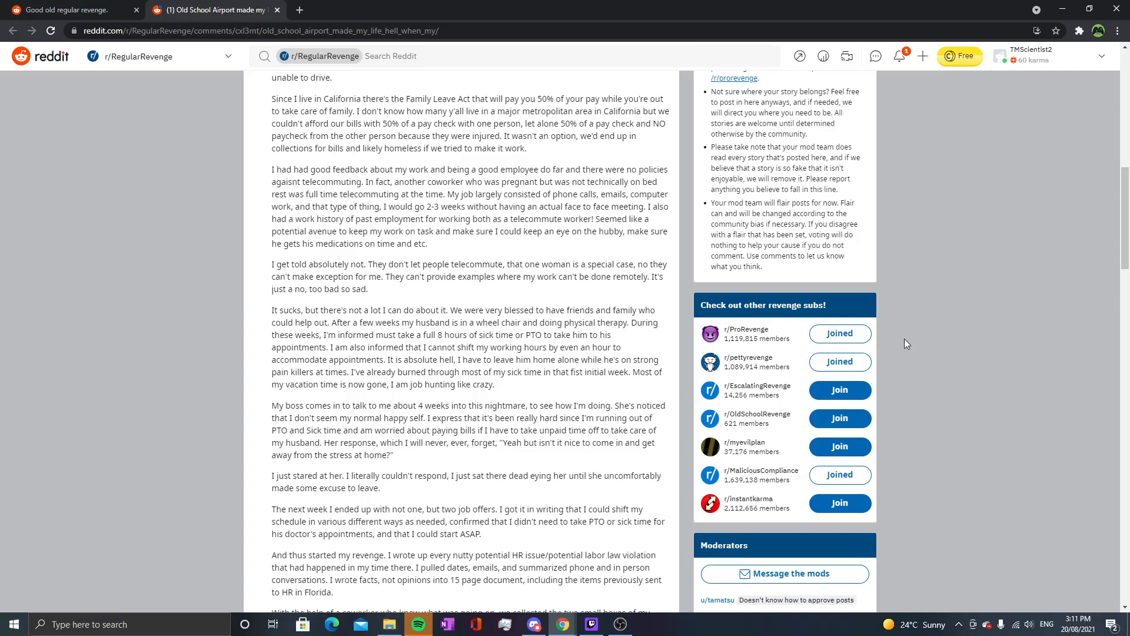
scroll(down, 3)
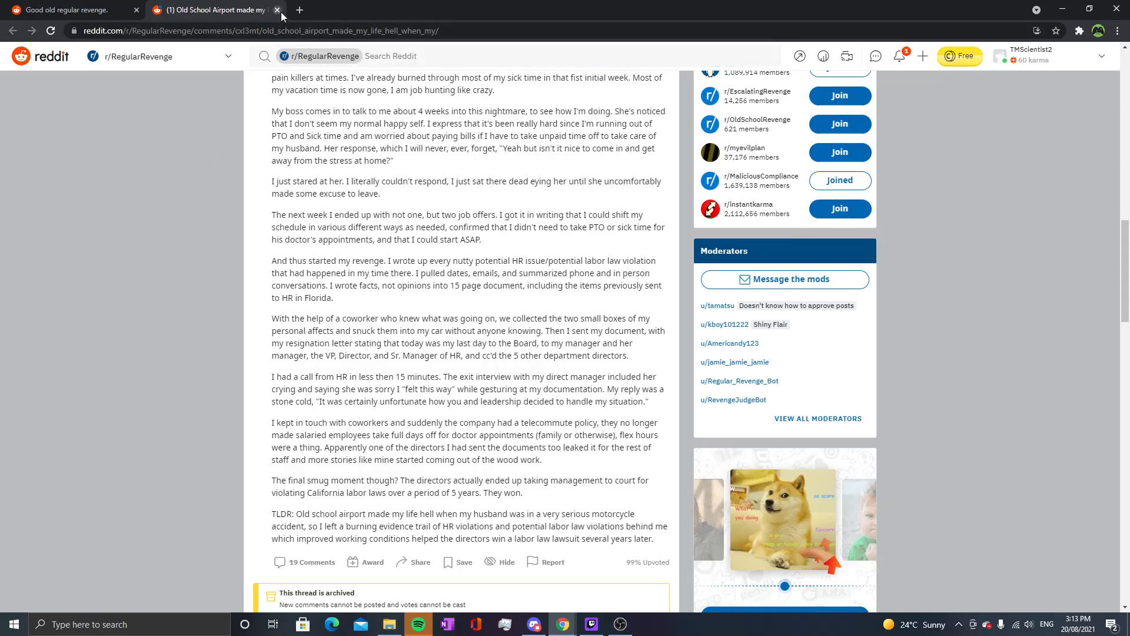
click(278, 10)
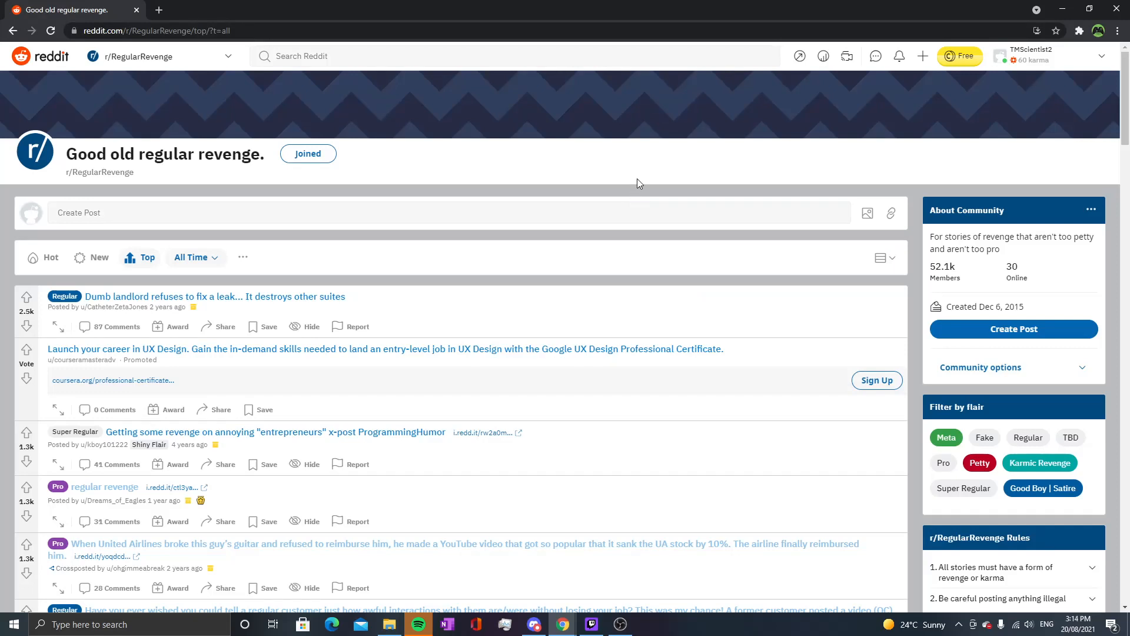